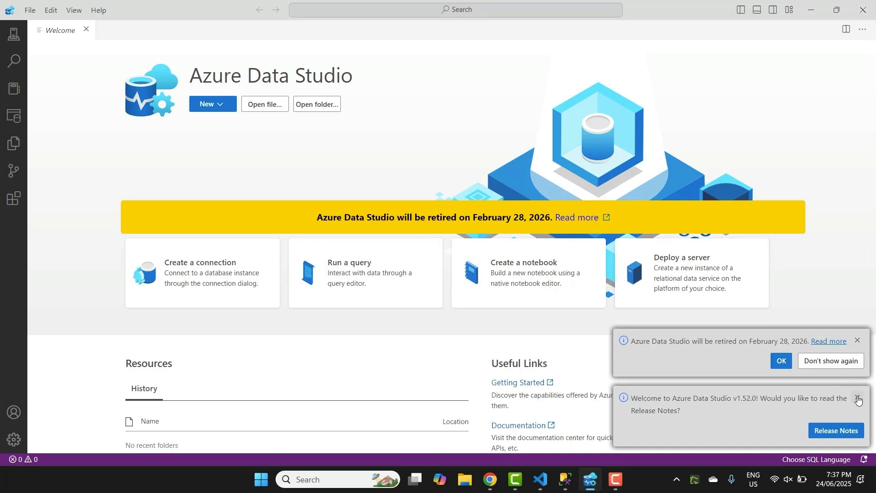
Step: Dismiss the release notes and follow the retirement banner's 'Read more' out to the browser
click(859, 401)
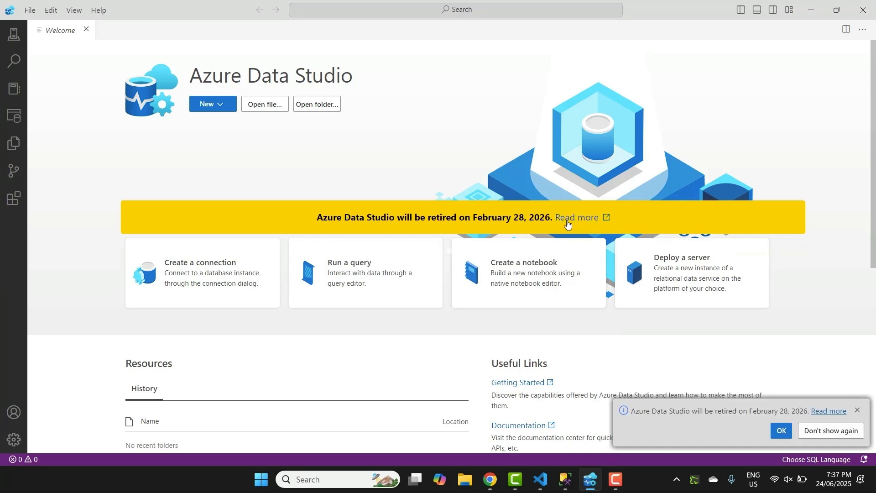
click(577, 217)
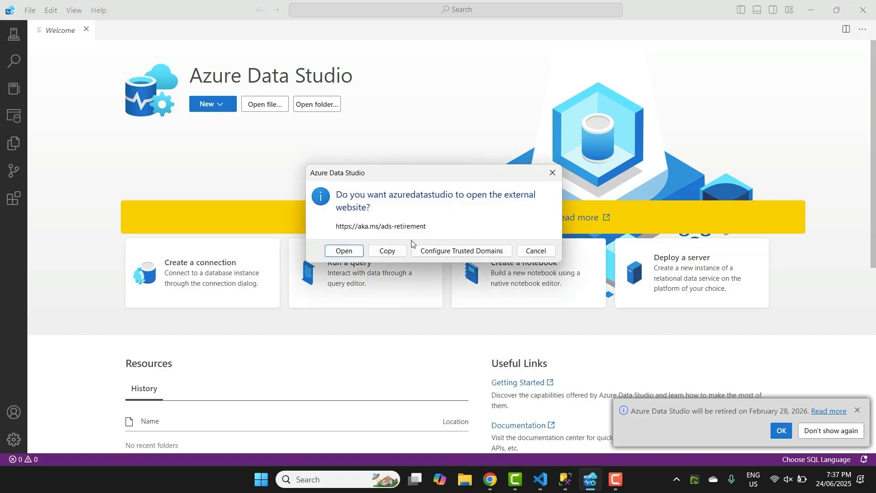
click(344, 251)
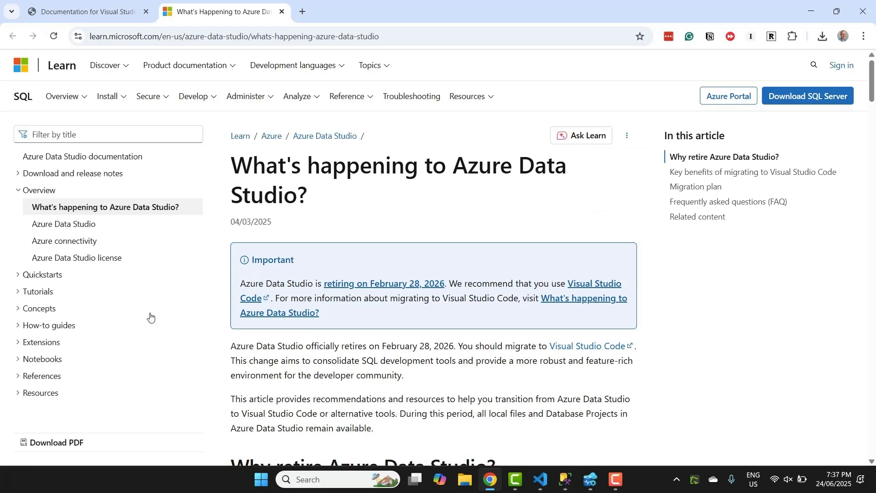
Step: Scroll the 'What's happening to Azure Data Studio?' article down to the Migration plan section
scroll(down, 3)
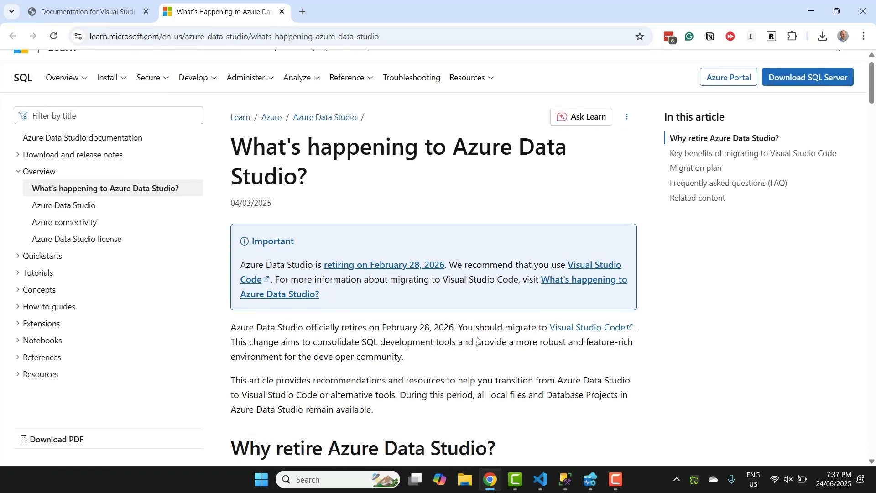
scroll(down, 3)
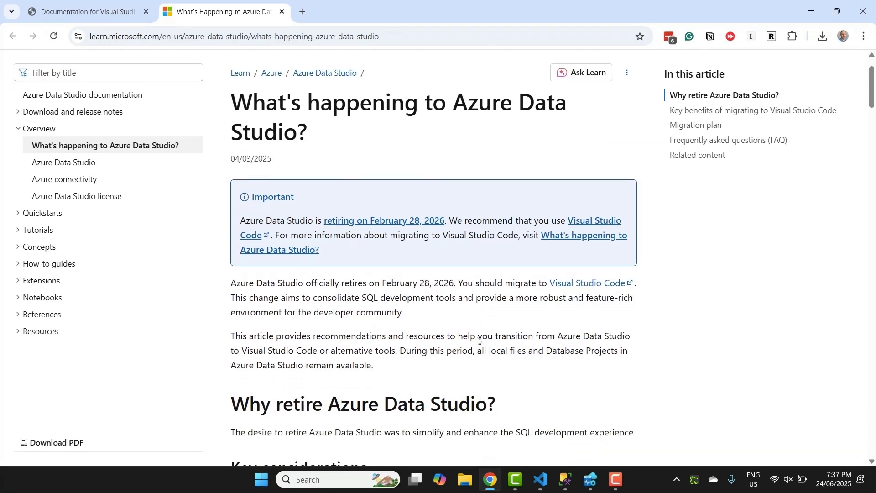
scroll(down, 3)
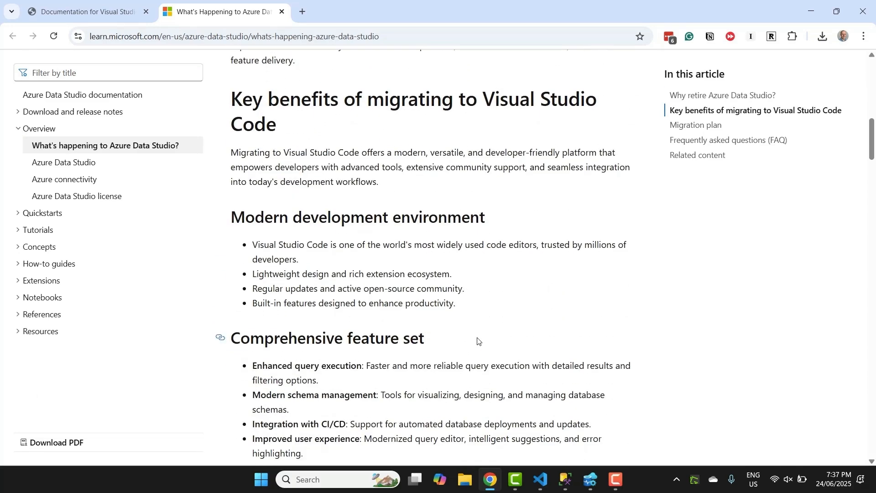
scroll(down, 3)
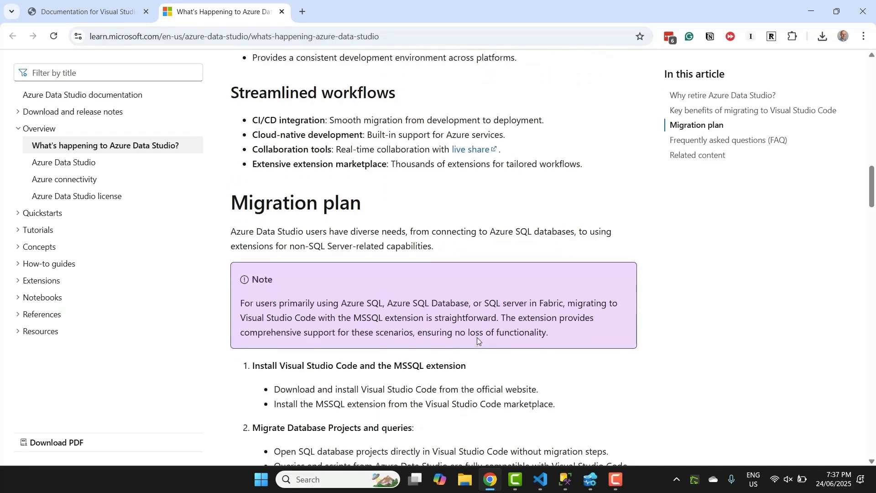
scroll(down, 3)
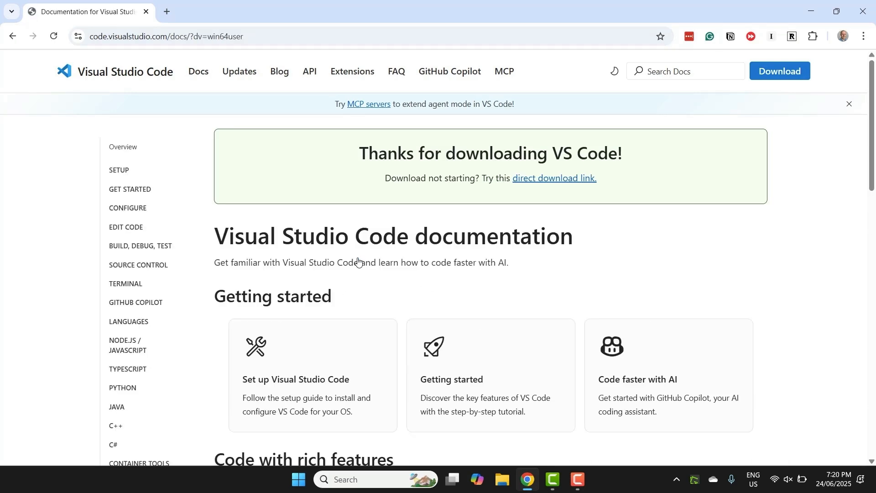
Step: Download VS Code from code.visualstudio.com
click(778, 72)
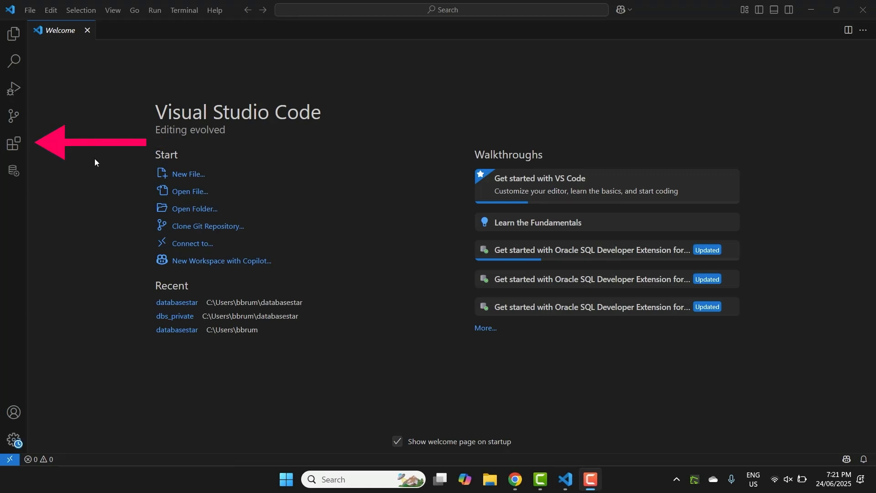
mouse_move(13, 143)
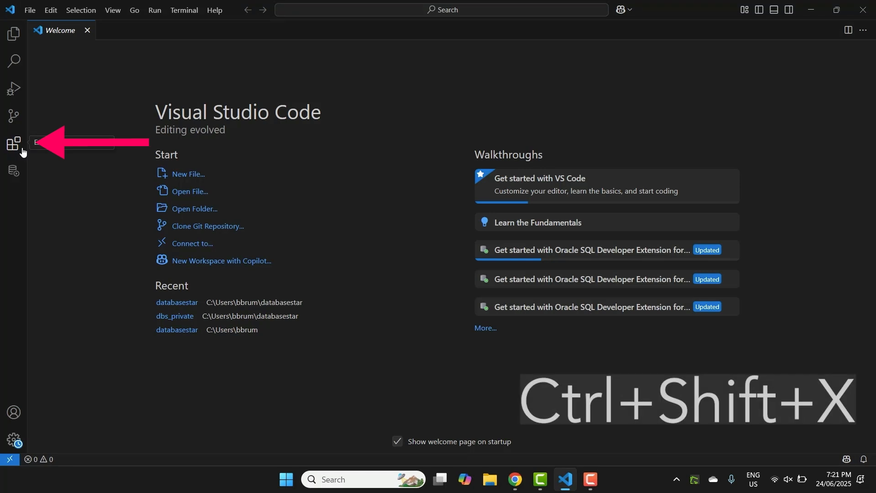
Step: Install the SQL Server (mssql) extension from the marketplace and close the installation output
click(14, 144)
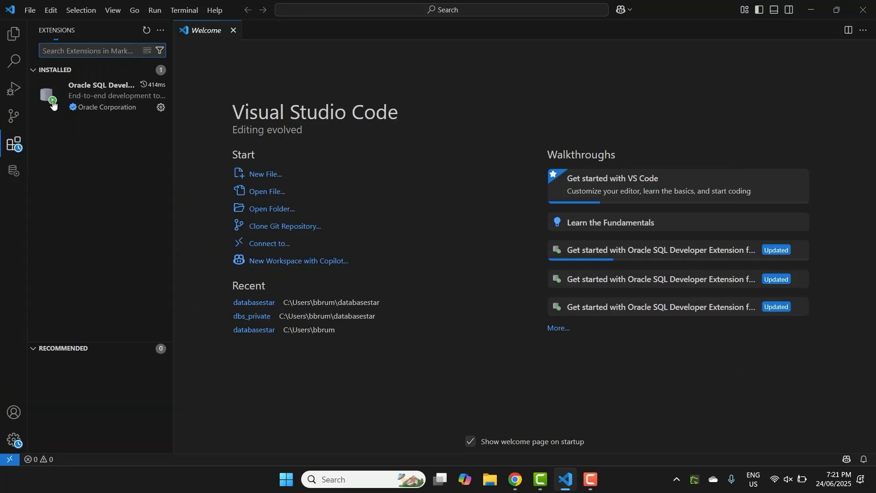
click(64, 348)
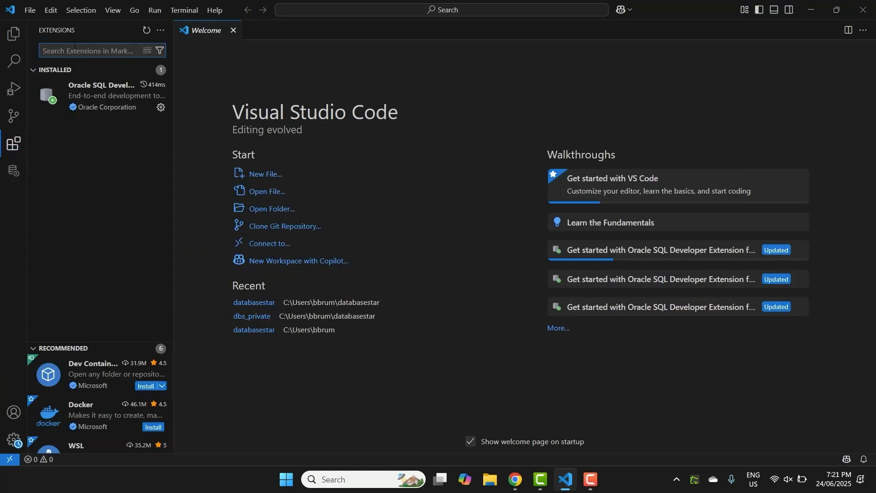
text(mssql)
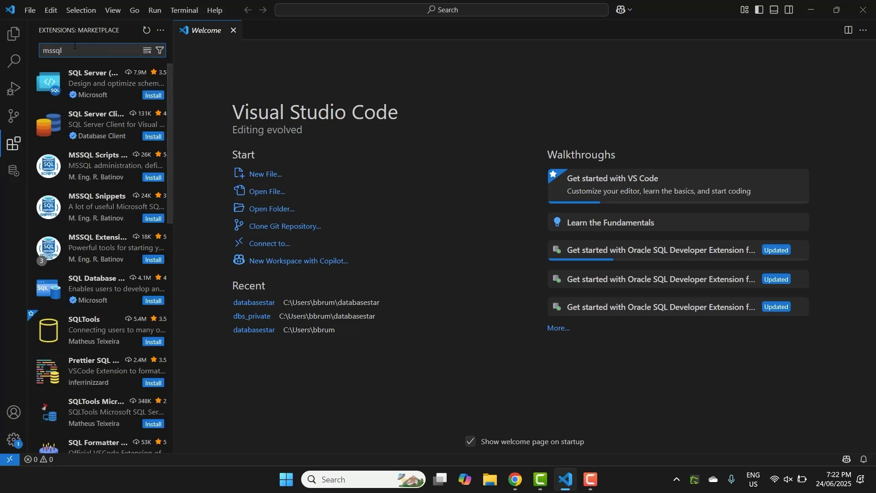
mouse_move(101, 84)
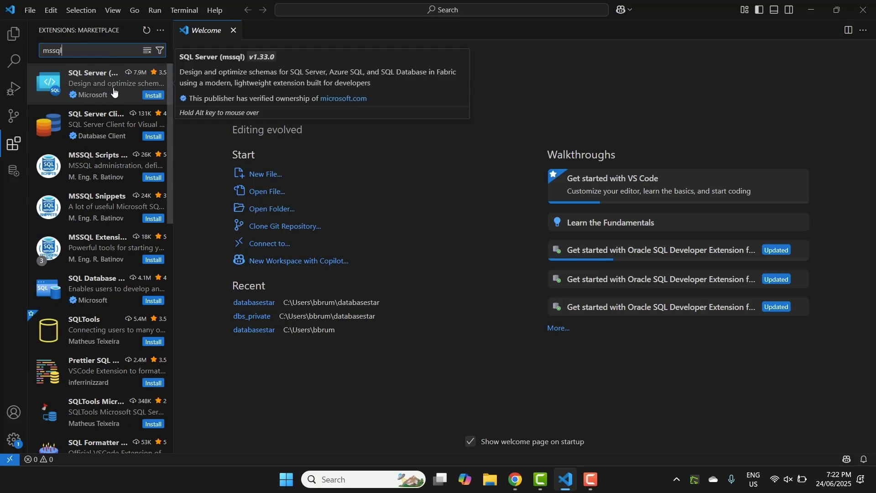
click(93, 83)
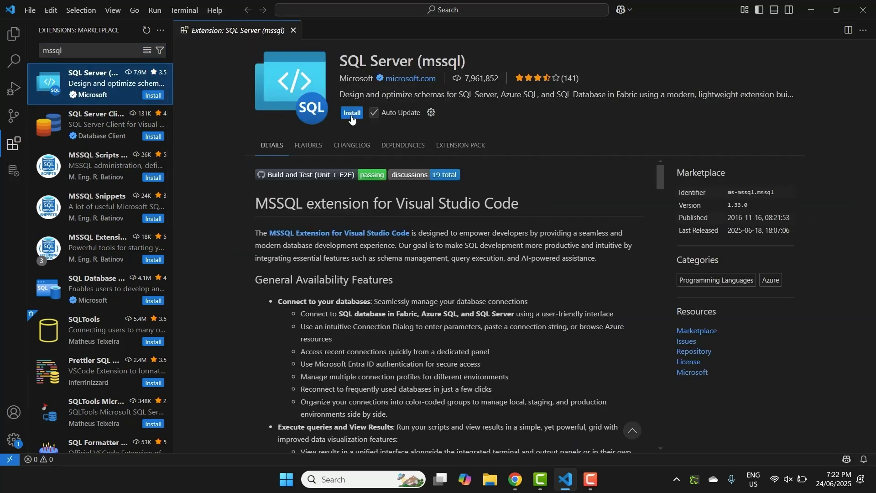
click(352, 112)
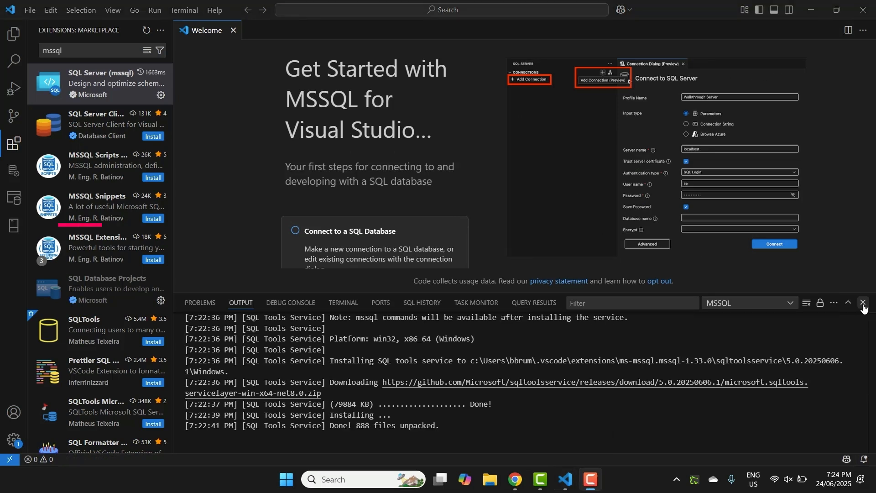
click(863, 303)
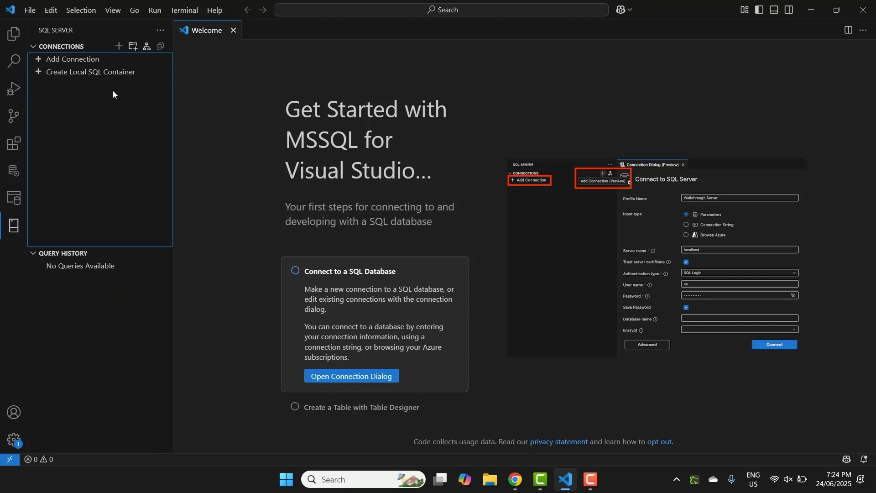
mouse_move(75, 59)
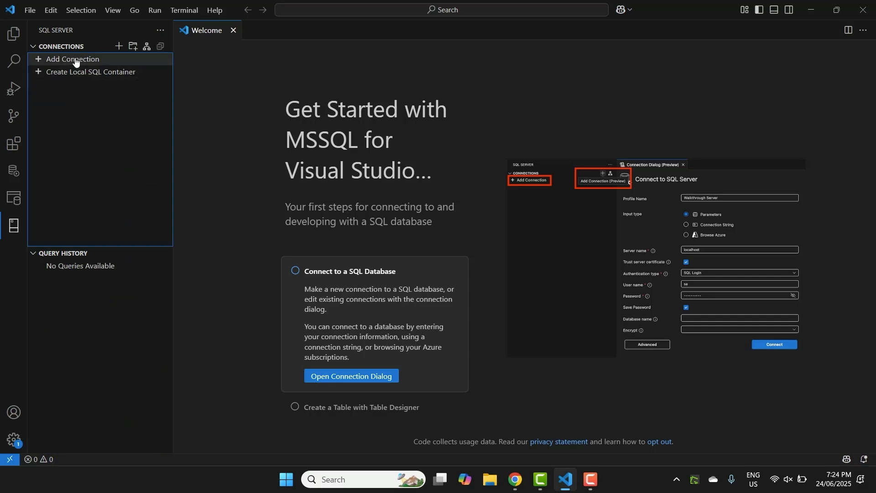
Step: Add a connection with profile name 'SQL Server Local' and server name localhost
click(71, 59)
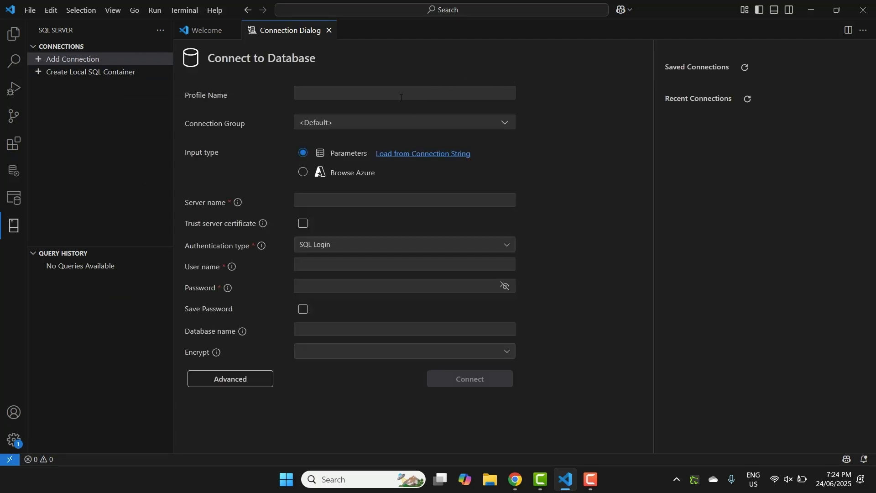
click(391, 92)
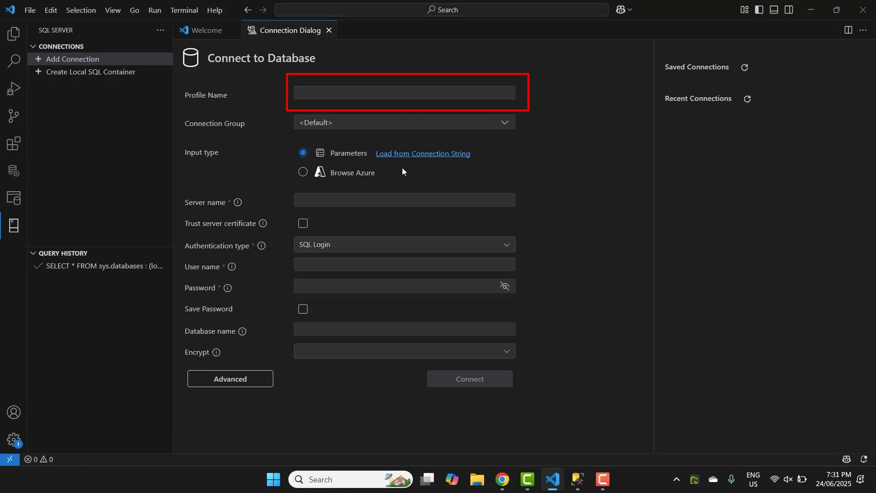
text(SQL Se)
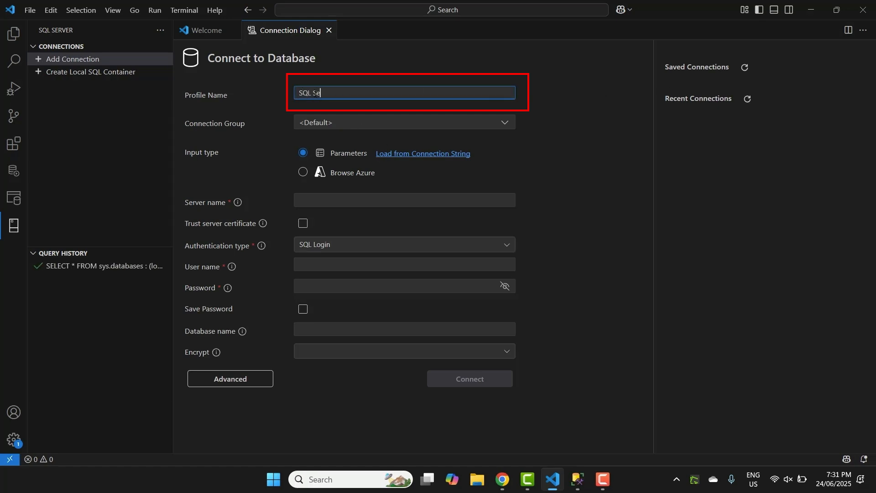
text(rver Local)
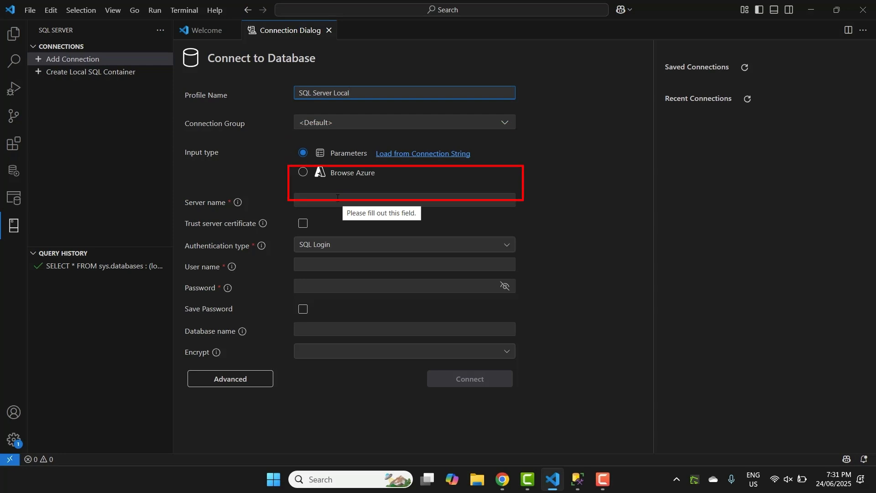
text(localho)
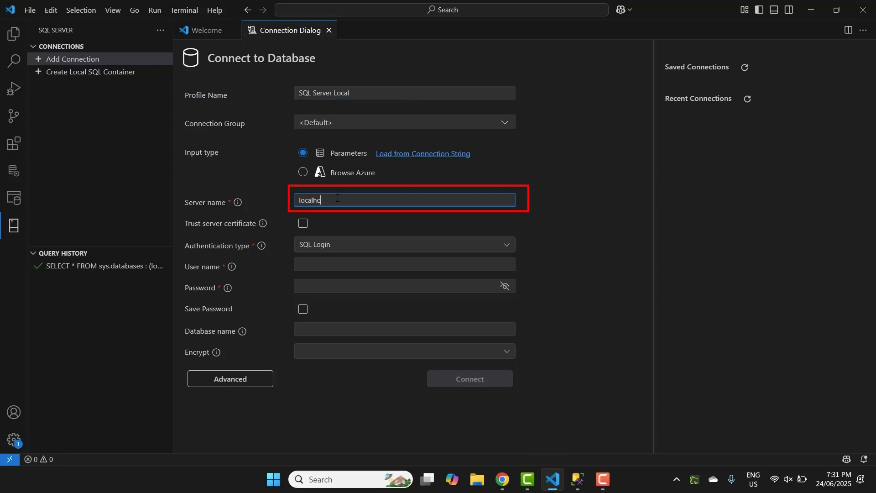
text(st)
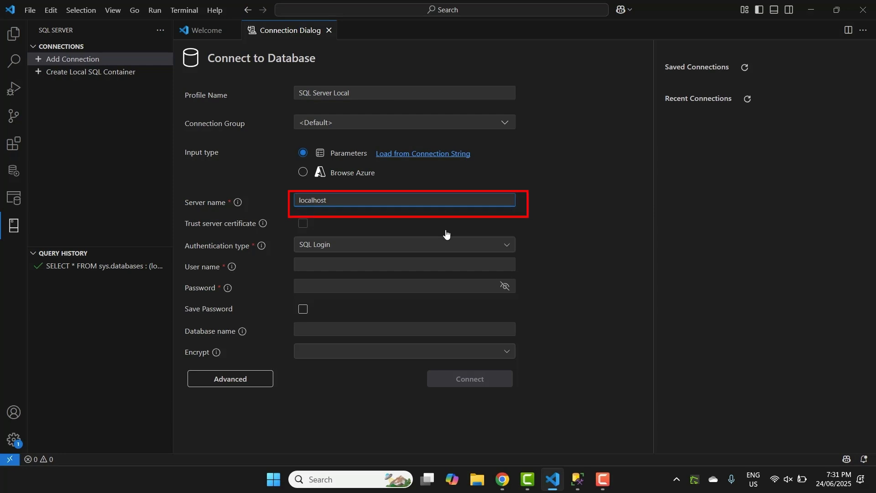
Step: Set Windows Authentication with Optional encryption and connect to the local server
click(404, 244)
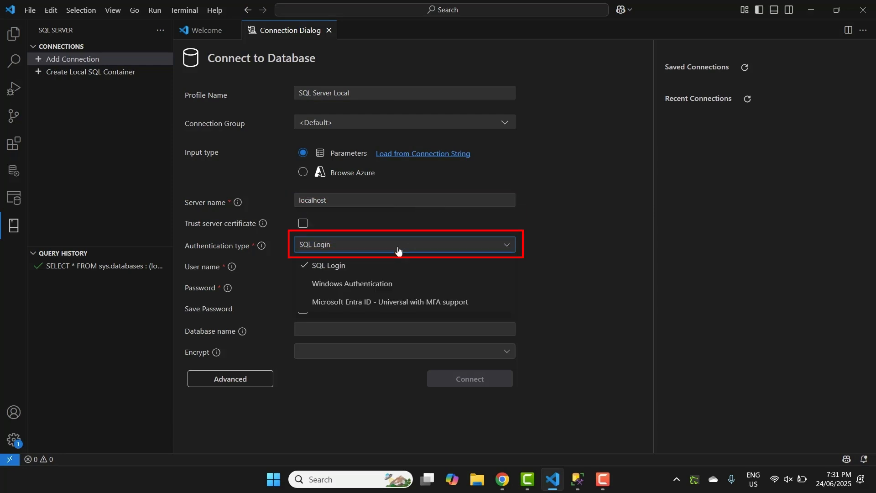
click(352, 284)
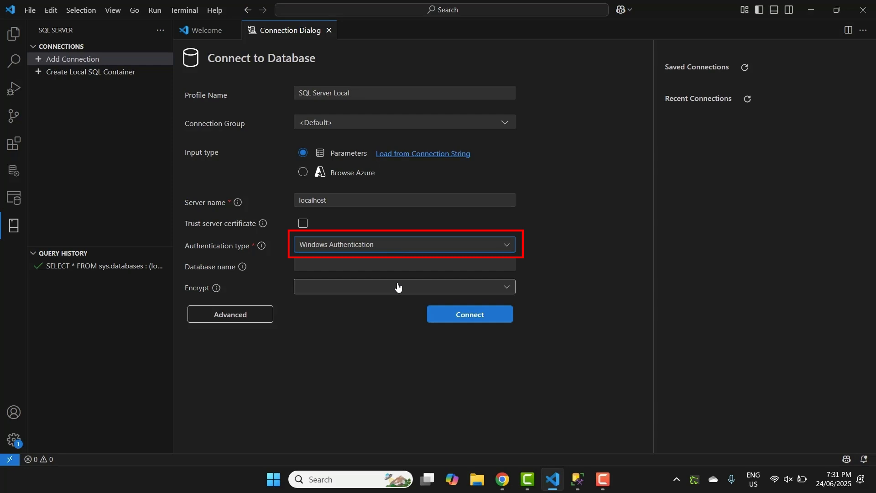
click(403, 264)
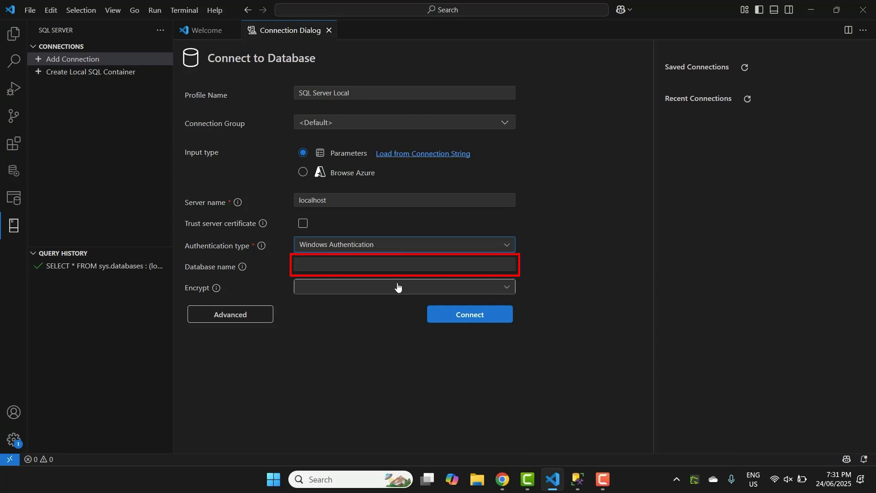
click(398, 287)
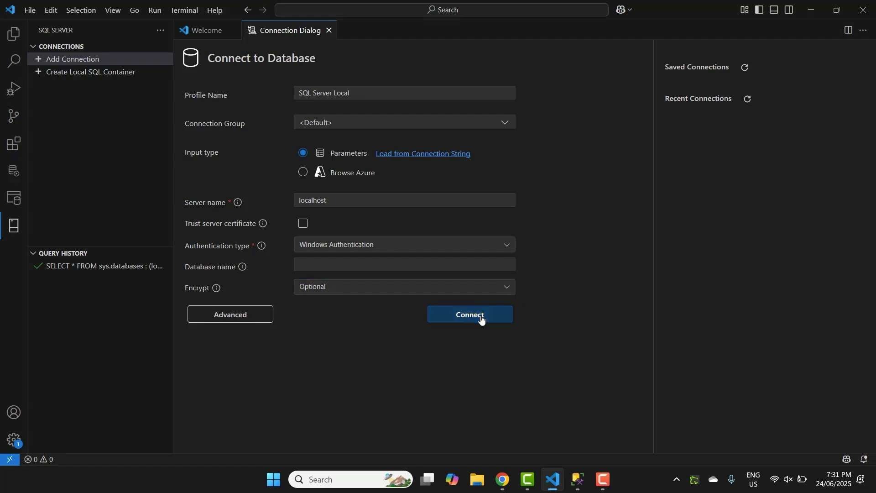
click(469, 314)
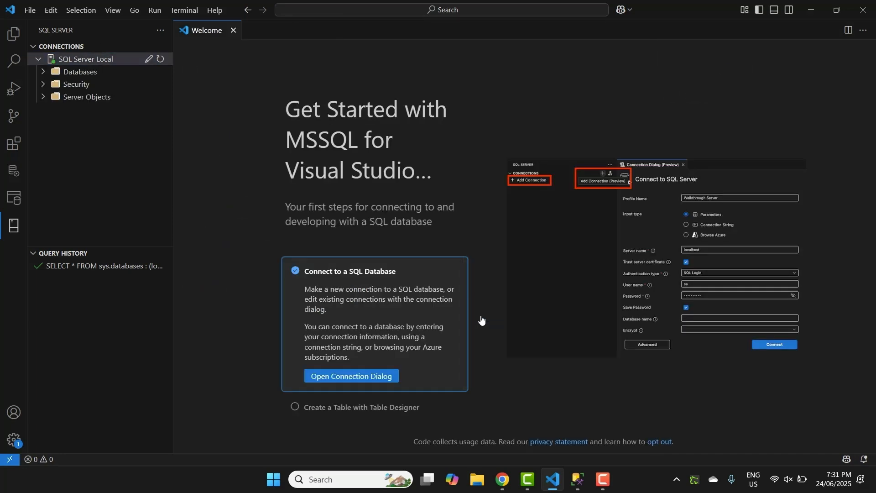
mouse_move(242, 42)
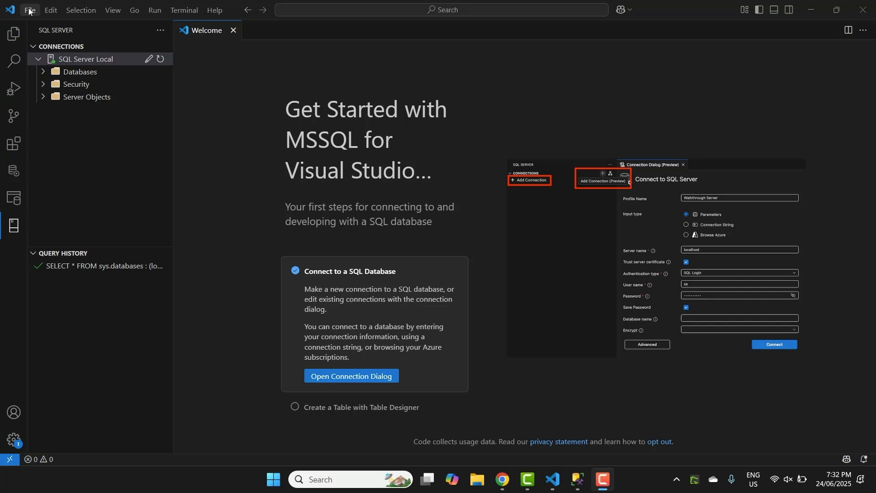
Step: Bring up the File menu commands
click(29, 10)
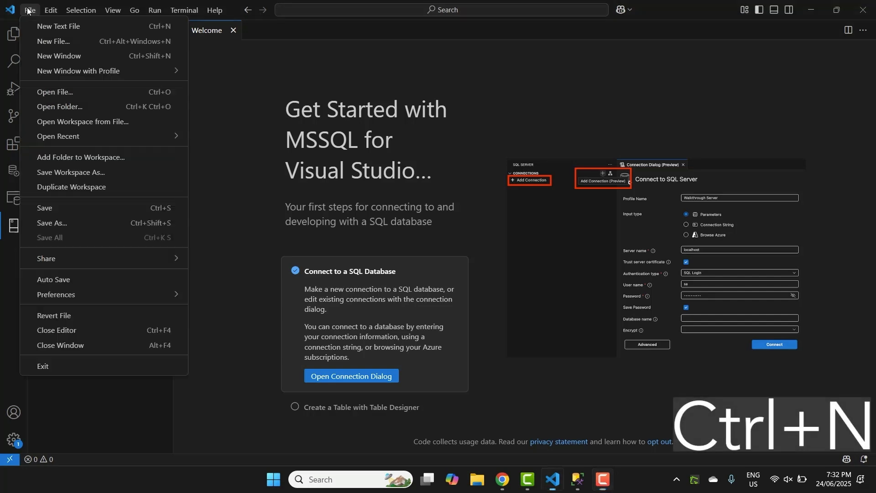
Step: Create a new text file saved as testing.sql and start choosing its server connection
click(58, 26)
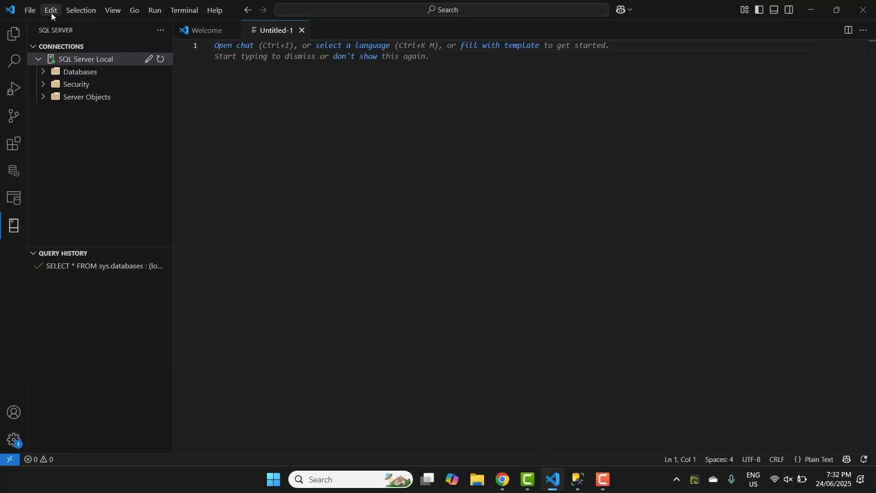
click(29, 10)
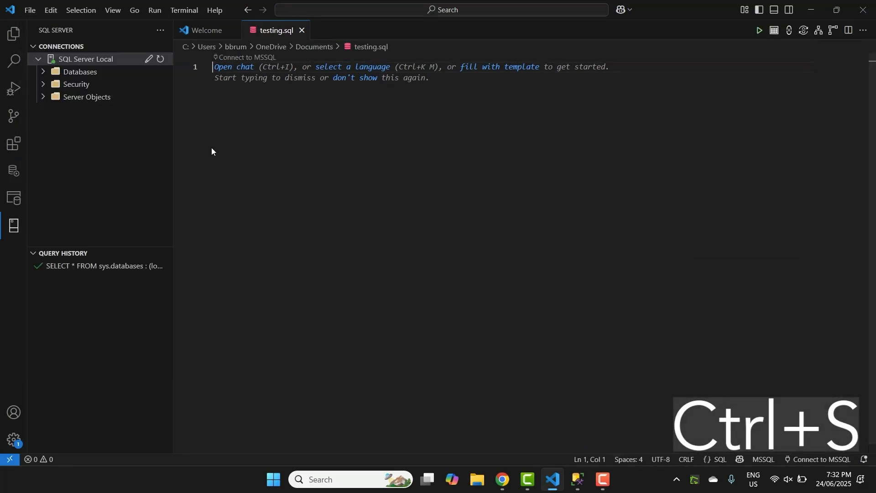
key(ctrl+s)
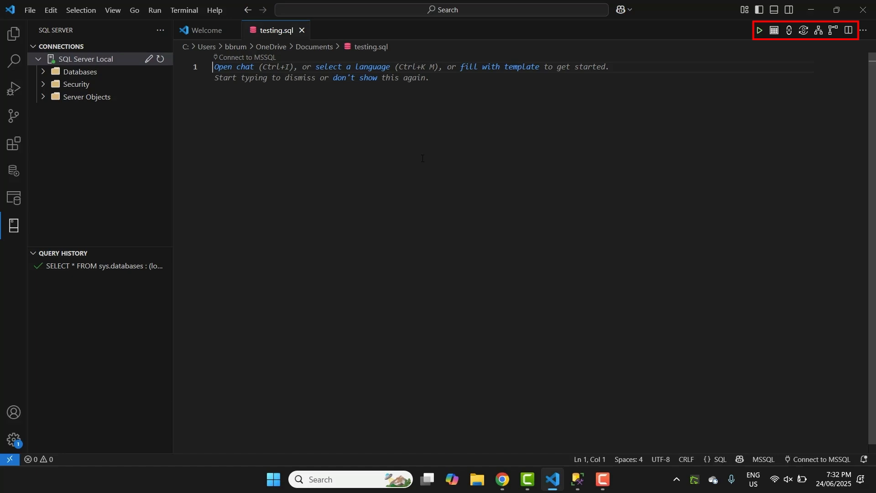
mouse_move(789, 30)
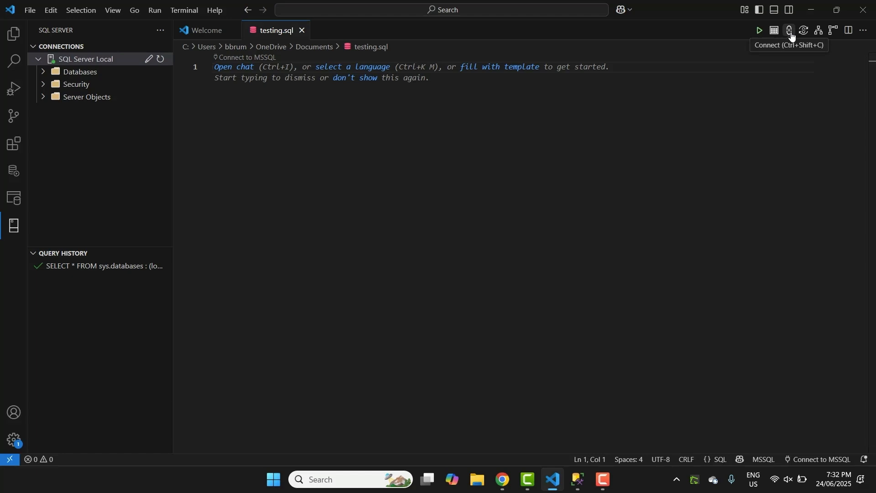
click(789, 30)
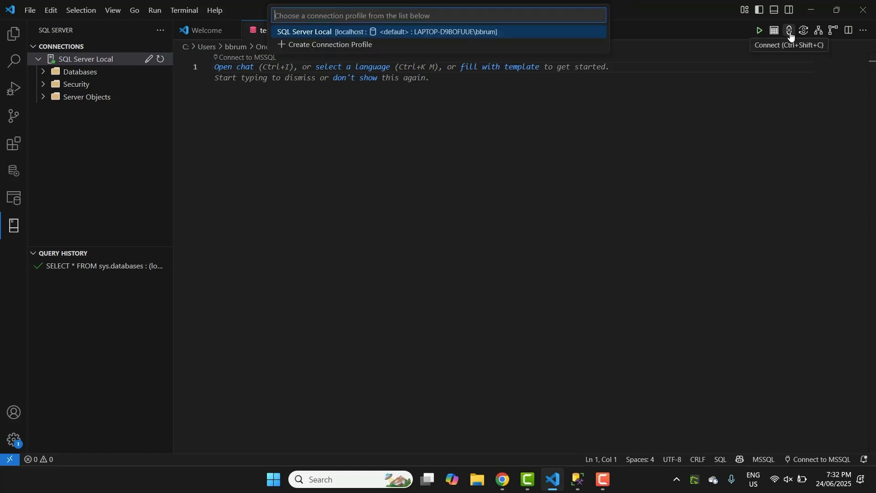
mouse_move(509, 32)
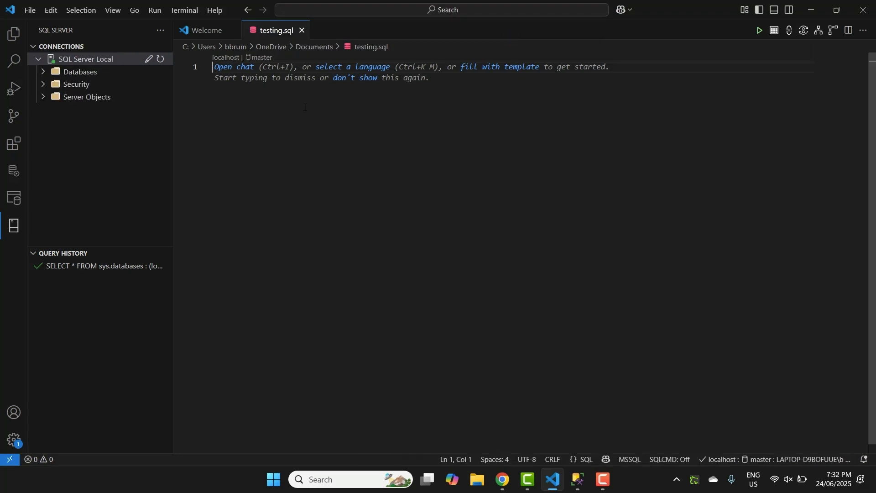
Step: Run SELECT * FROM sys.databases; in testing.sql and review the seven databases returned
text(SELECT * FROM sys.databases;)
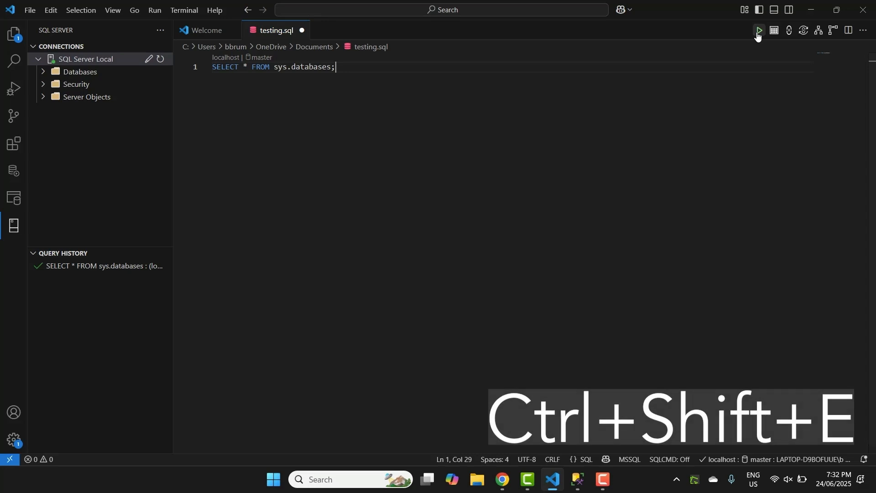
click(759, 30)
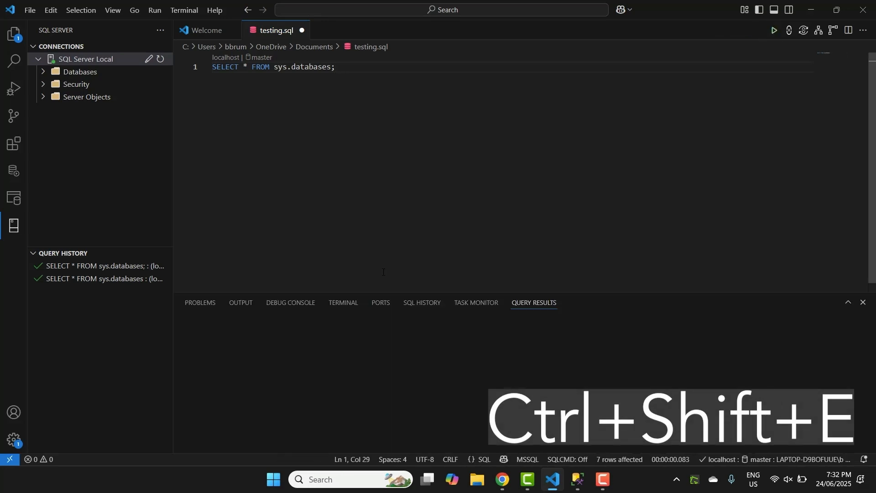
click(774, 30)
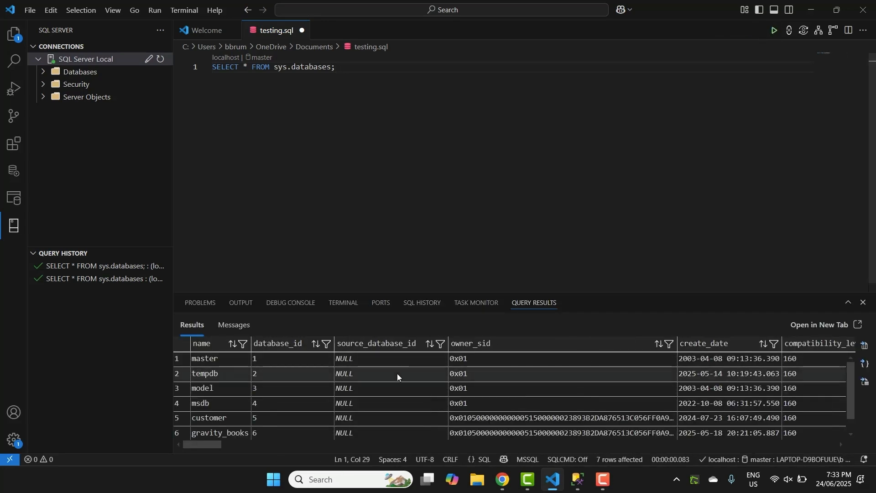
scroll(down, 3)
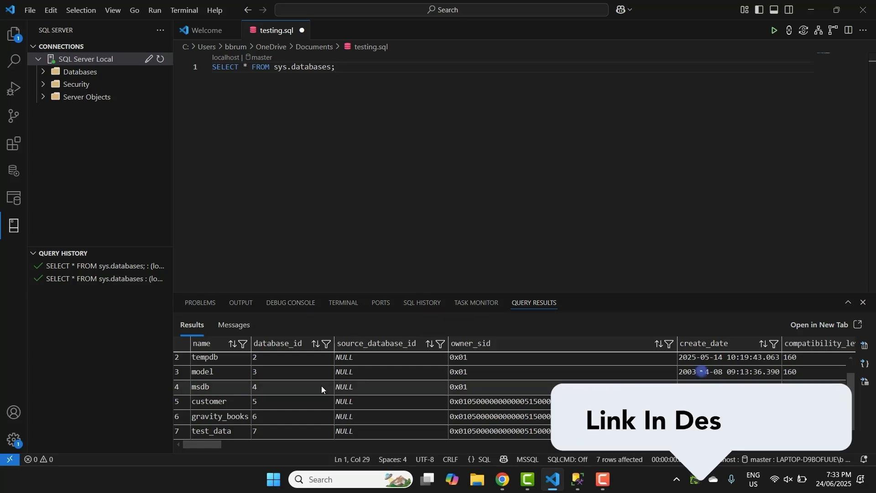
scroll(up, 3)
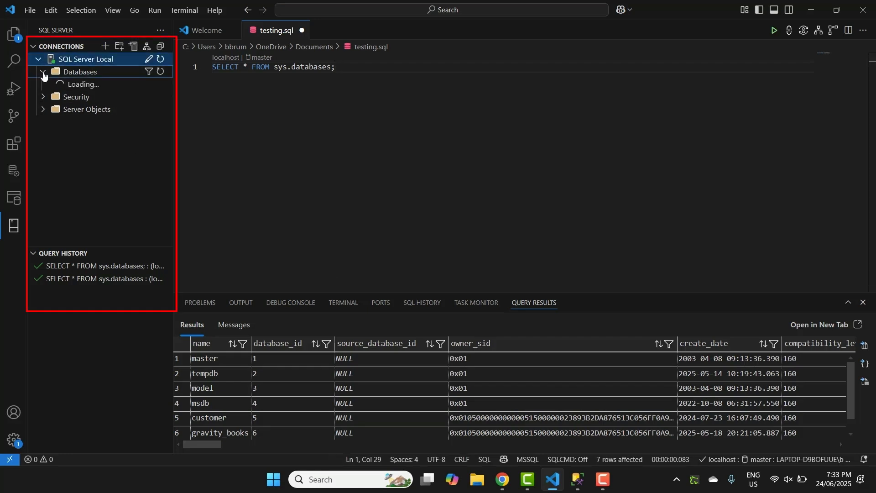
Step: Expand Databases > gravity_books > Tables to list tables like dbo.address and dbo.book
click(43, 71)
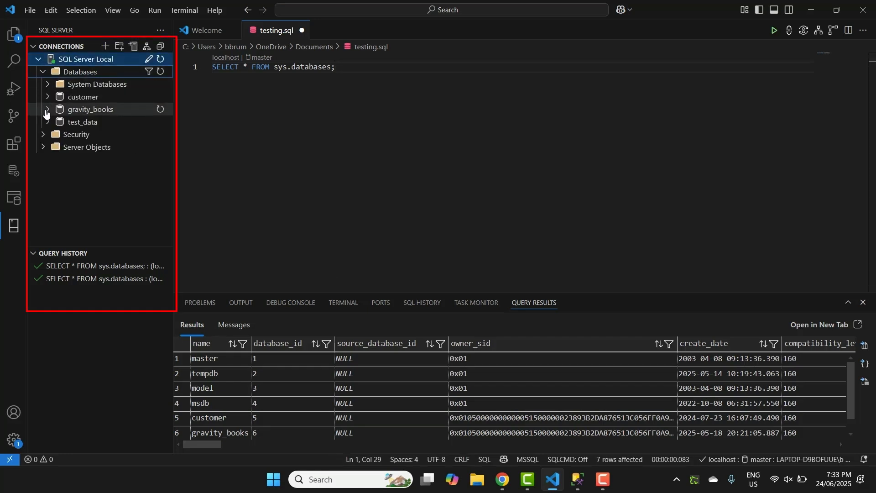
click(47, 109)
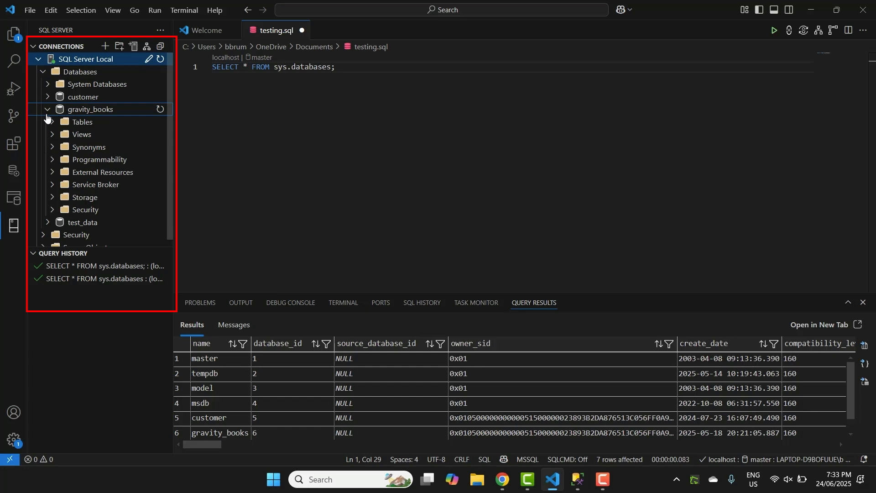
click(83, 121)
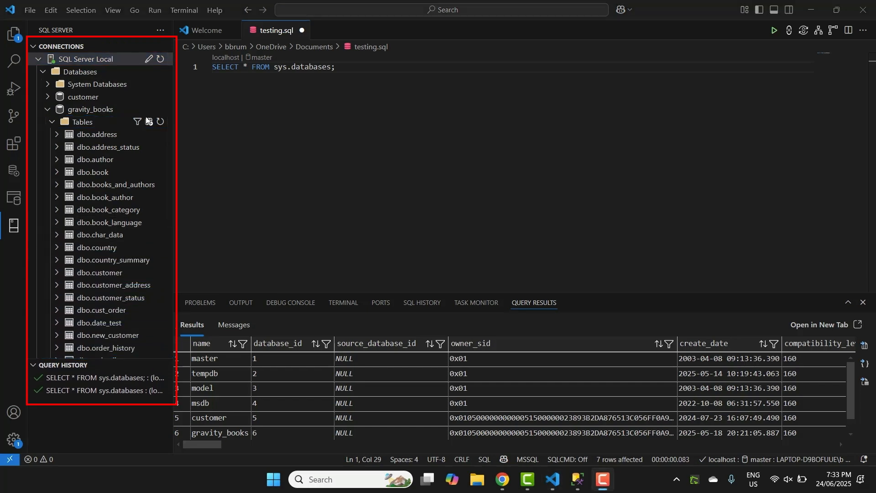
click(29, 10)
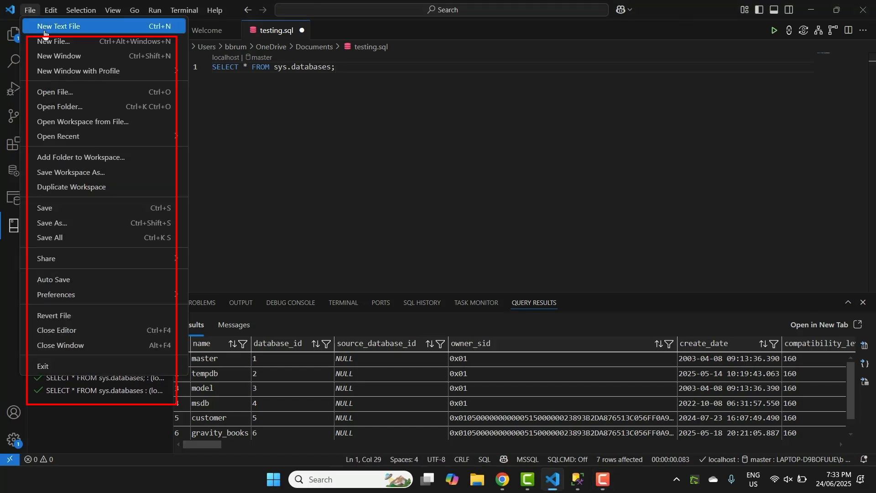
Step: Start a new untitled note listing VS Code pros: lightweight and fast, other languages, extensions, Windows/Mac/Linux
click(58, 26)
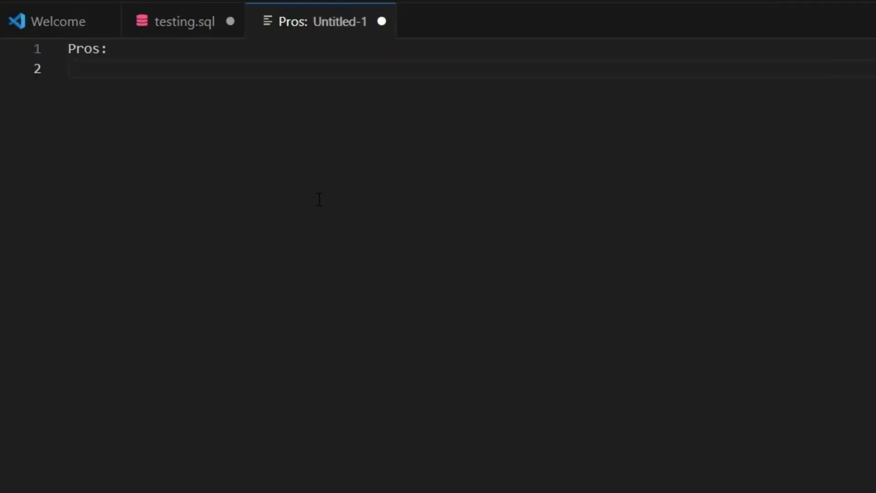
text(- VS Cod)
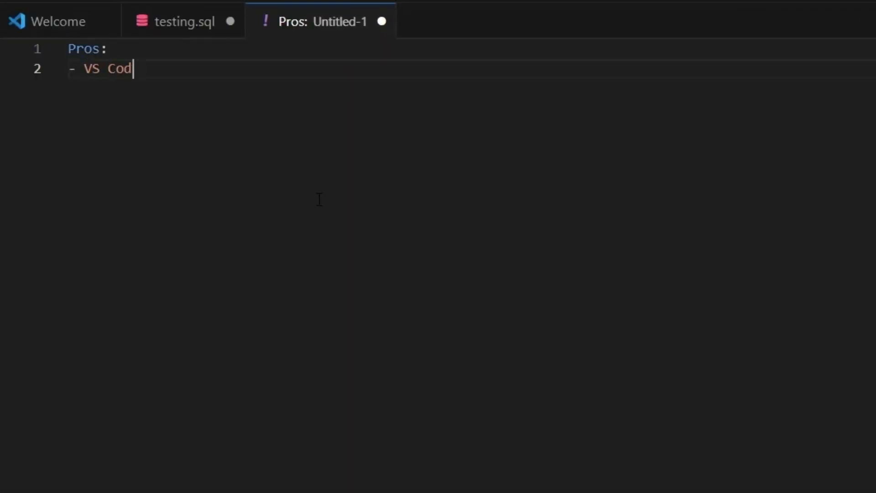
text(e is lightweight a)
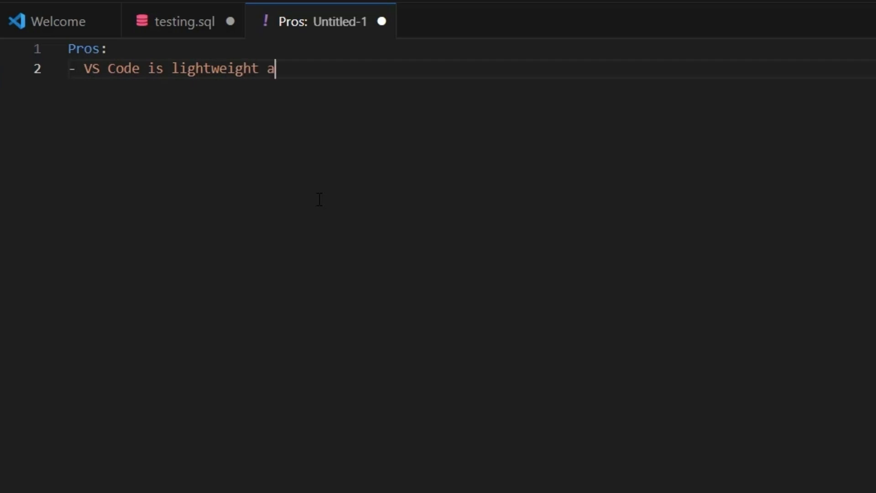
text(nd fast)
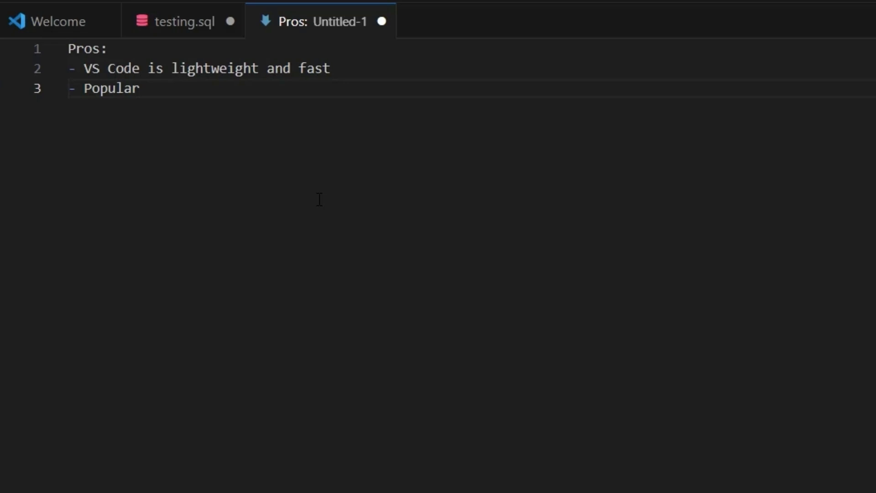
key(enter)
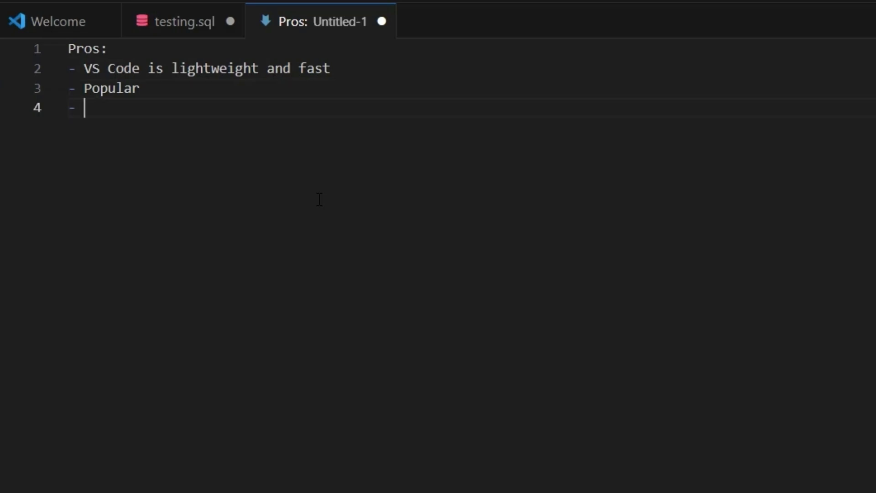
text(Use it for other languages)
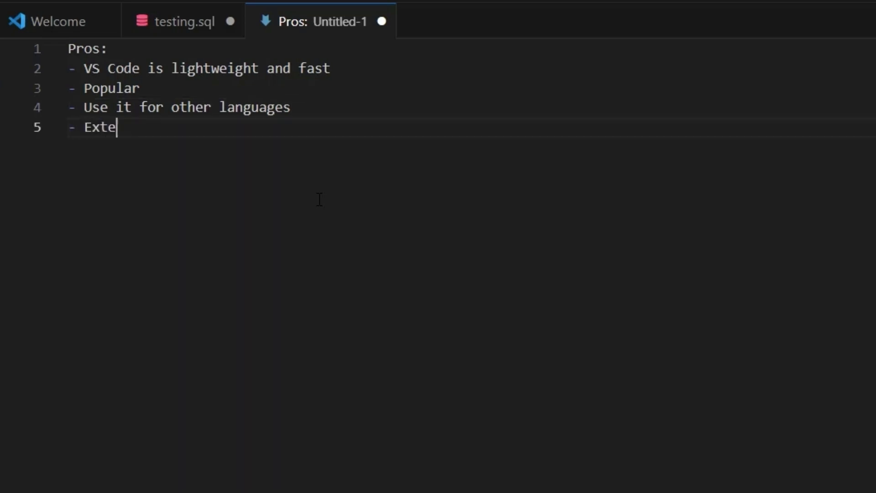
text(nsions add extra features)
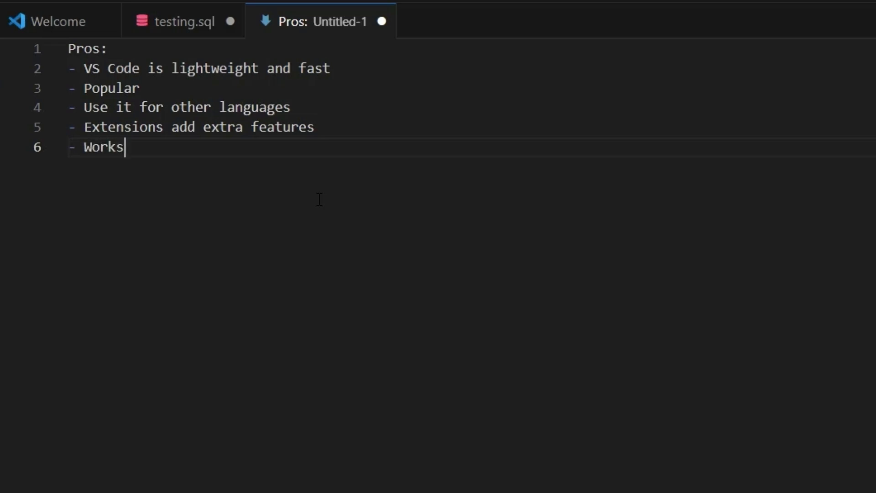
text(on Windows, Mac, Linux)
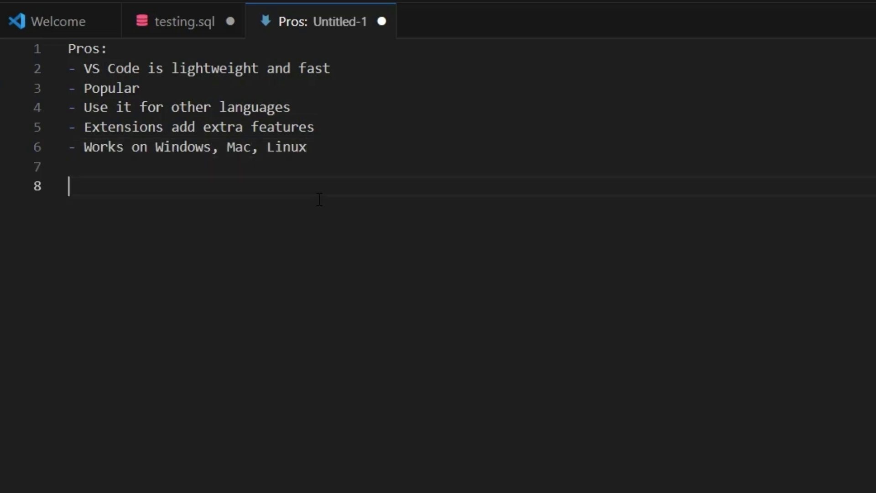
Step: Add a Limitations section stating 'Not a full replacement for SSMS'
text(Limitations:)
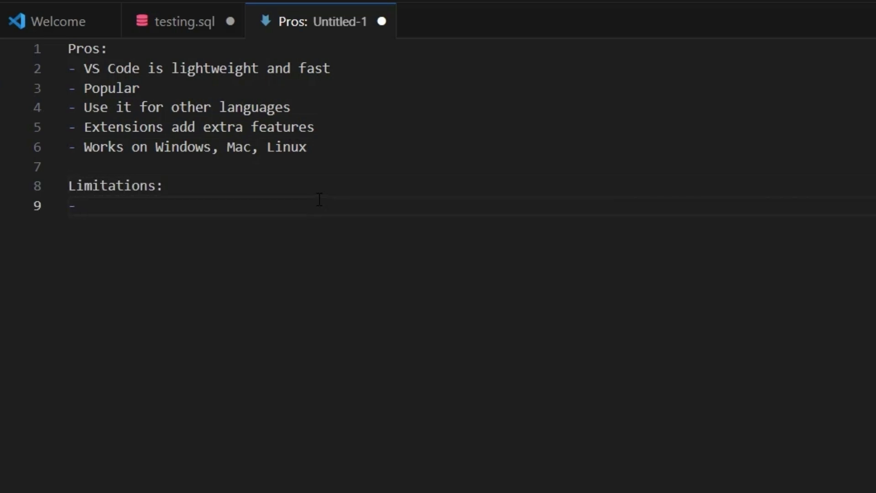
text(Not a full re)
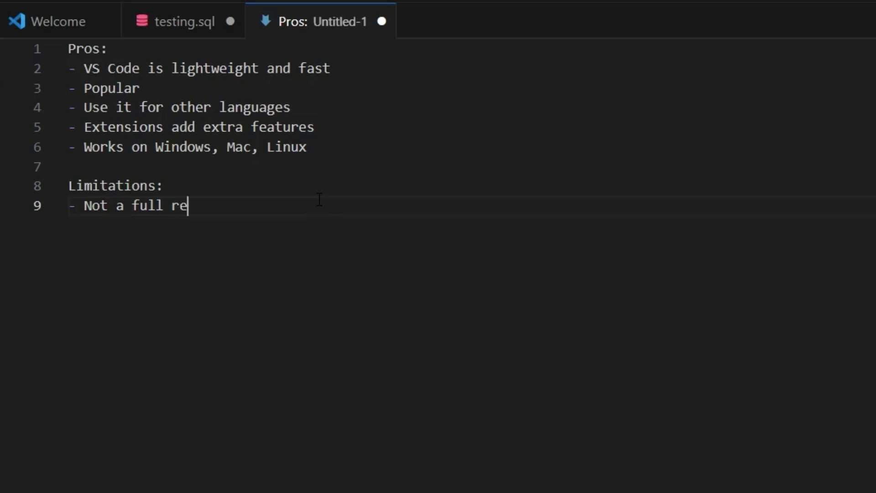
text(placement for SS)
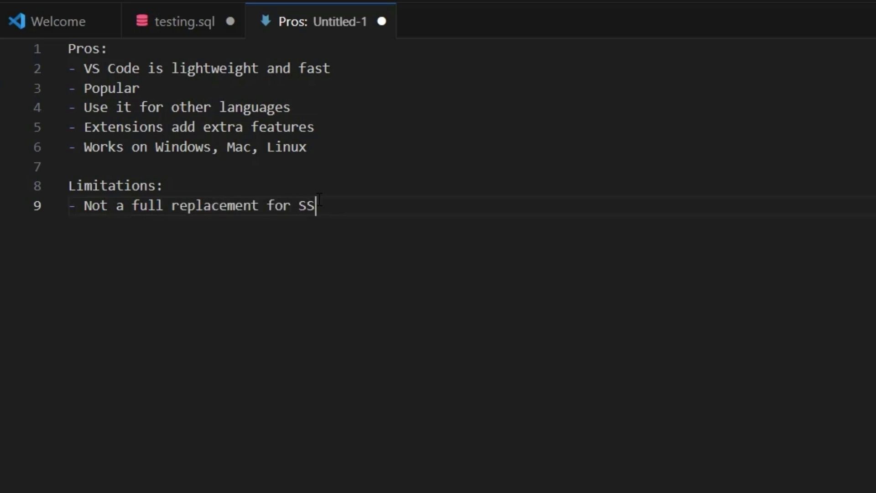
text(MS)
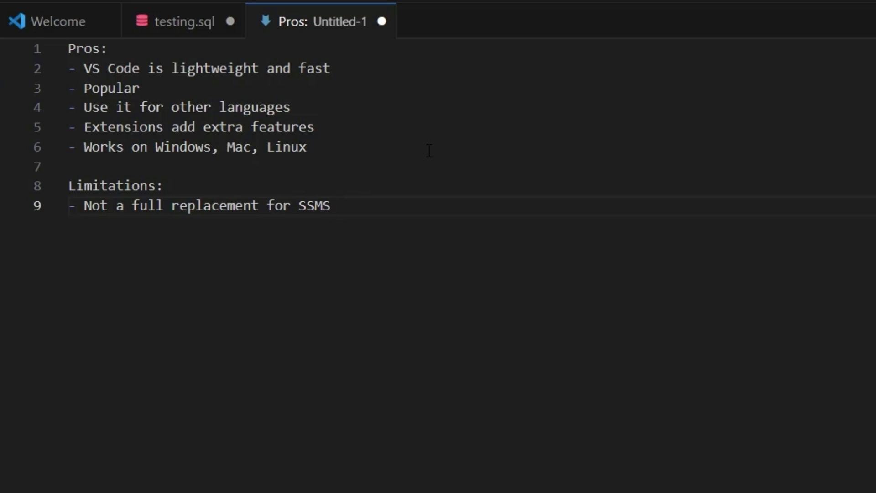
click(329, 206)
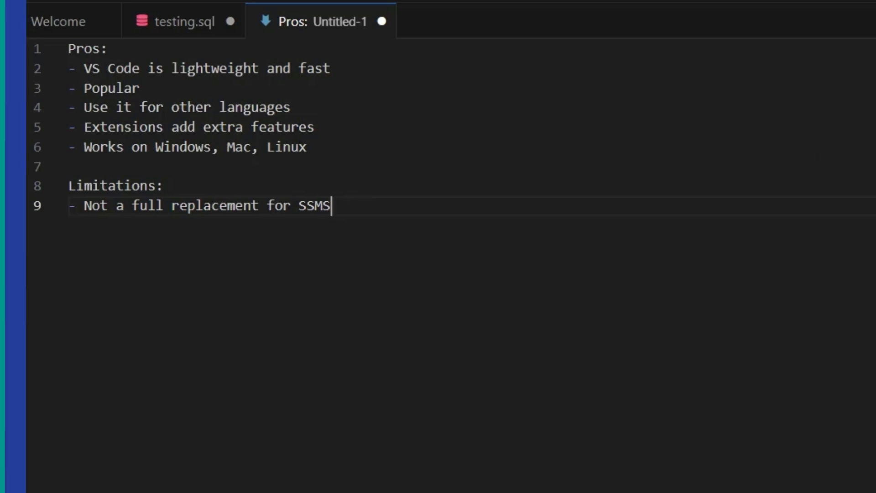